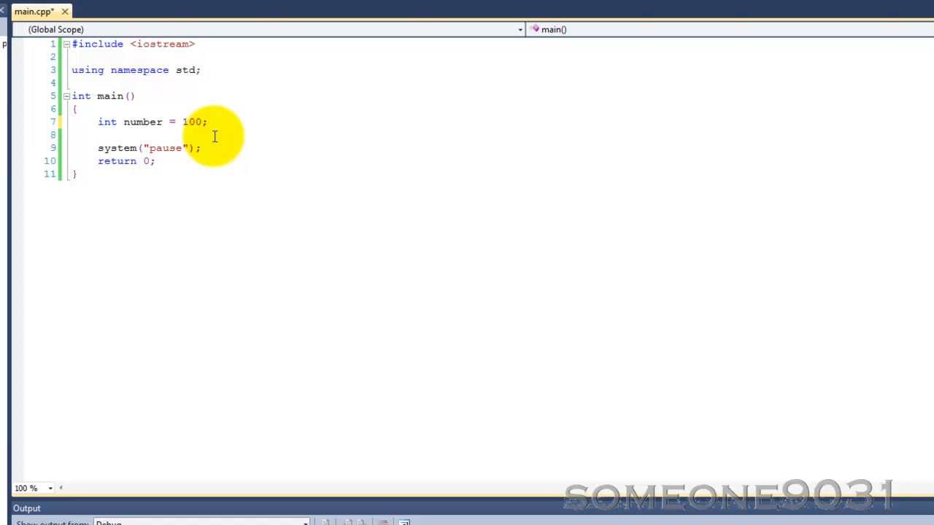
mouse_move(128, 96)
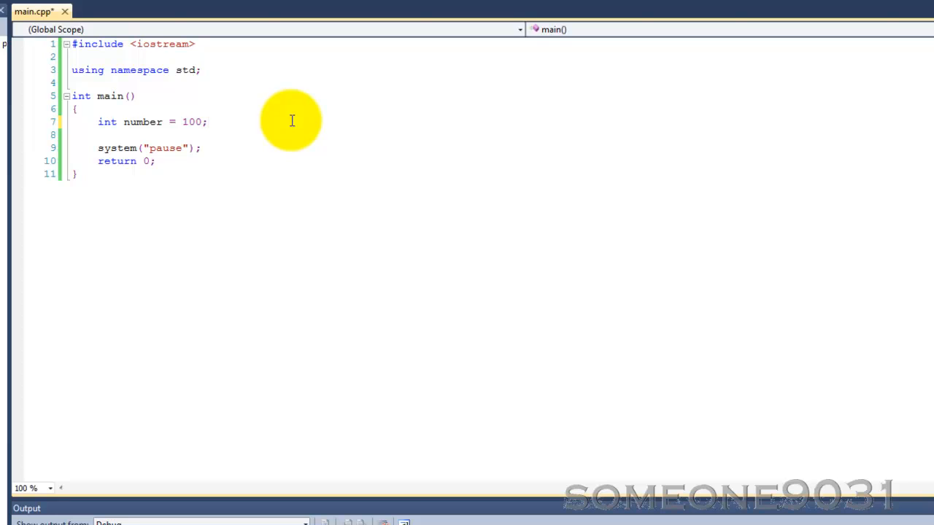
mouse_move(95, 122)
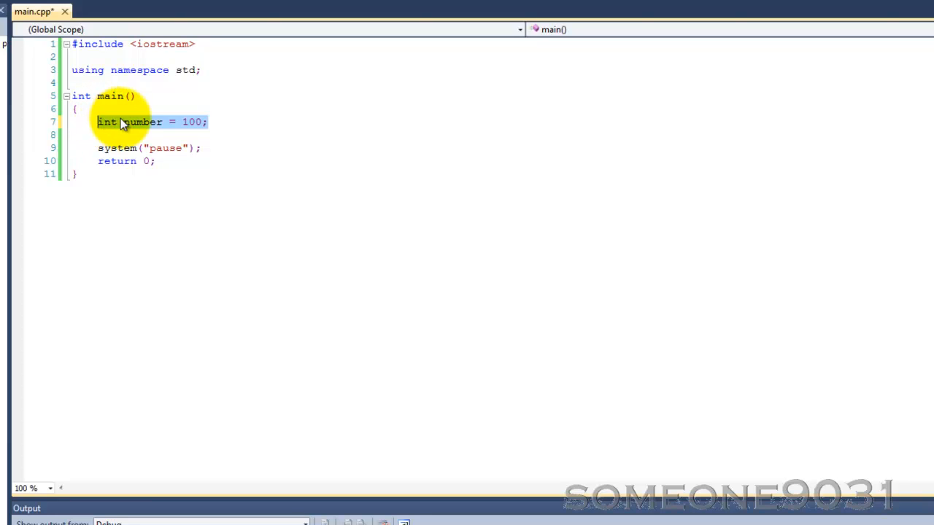
Select the existing number declaration on line 7 for replacement.
click(255, 119)
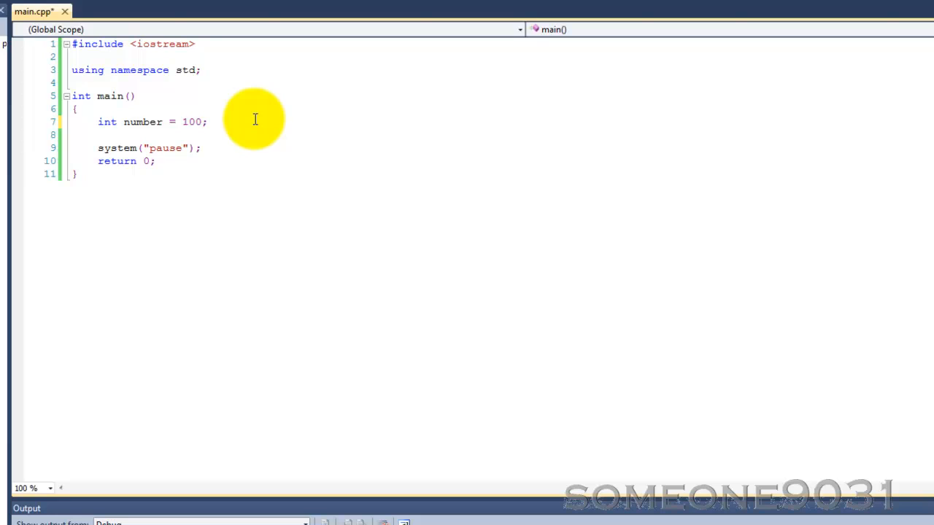
click(116, 122)
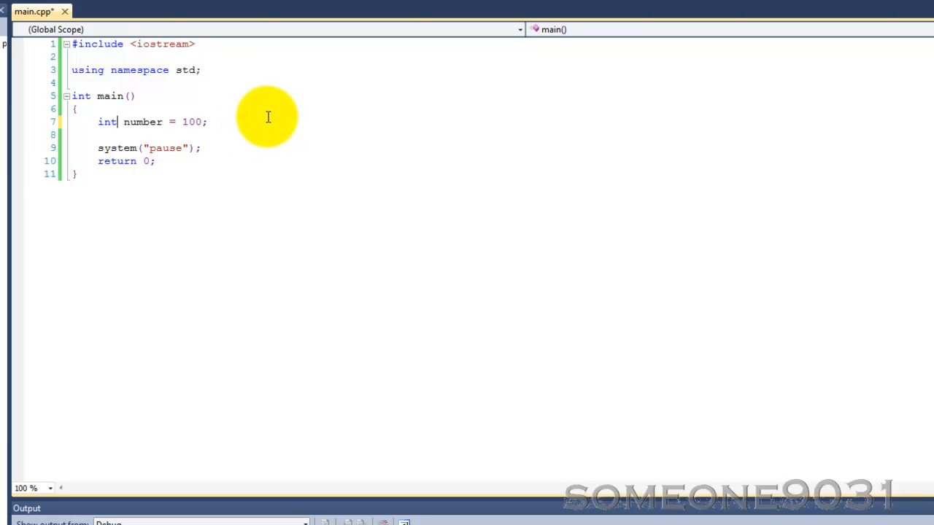
drag(118, 122, 207, 121)
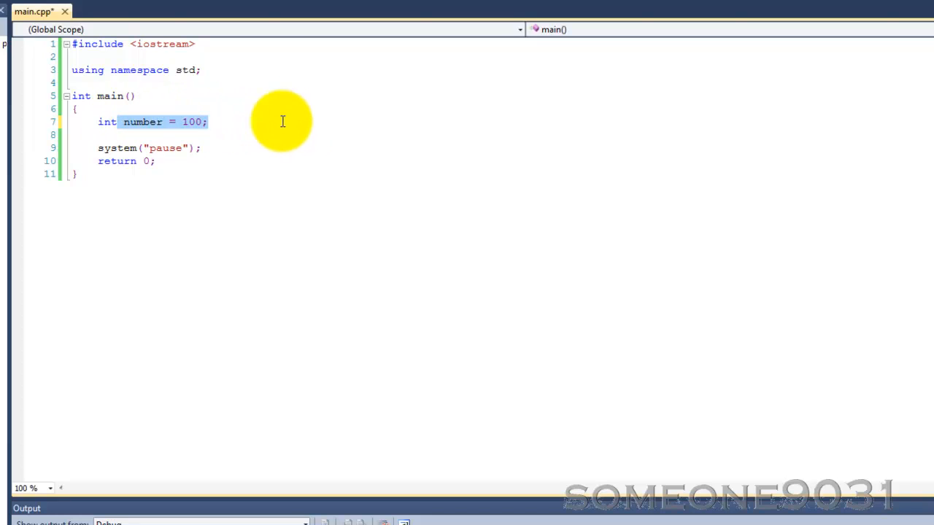
click(208, 122)
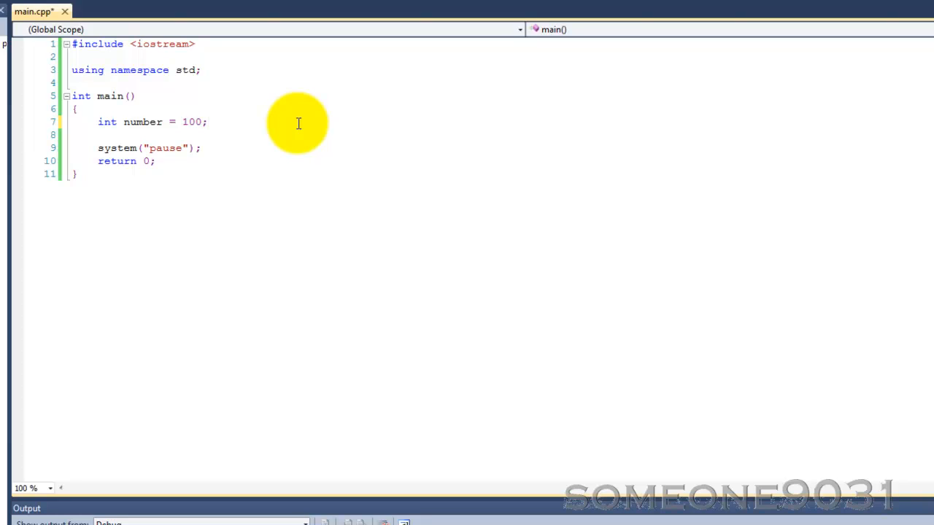
click(208, 122)
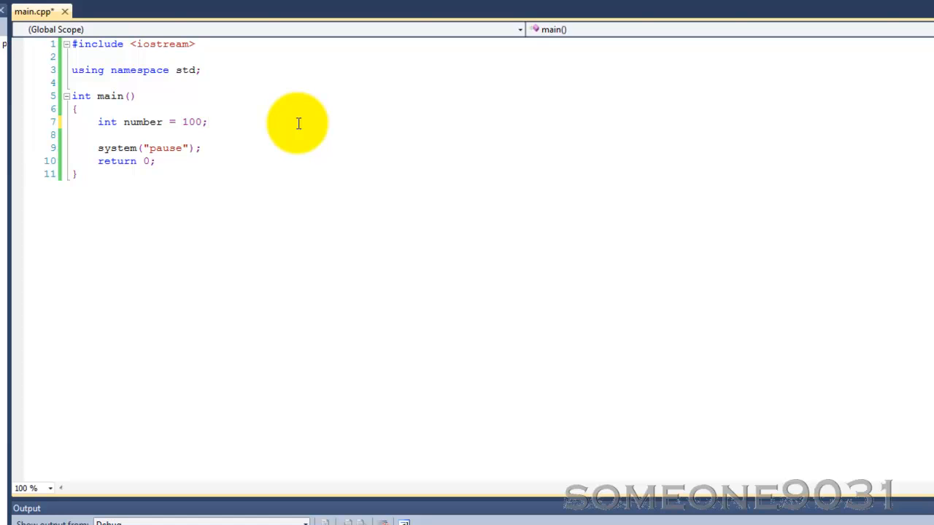
double_click(142, 121)
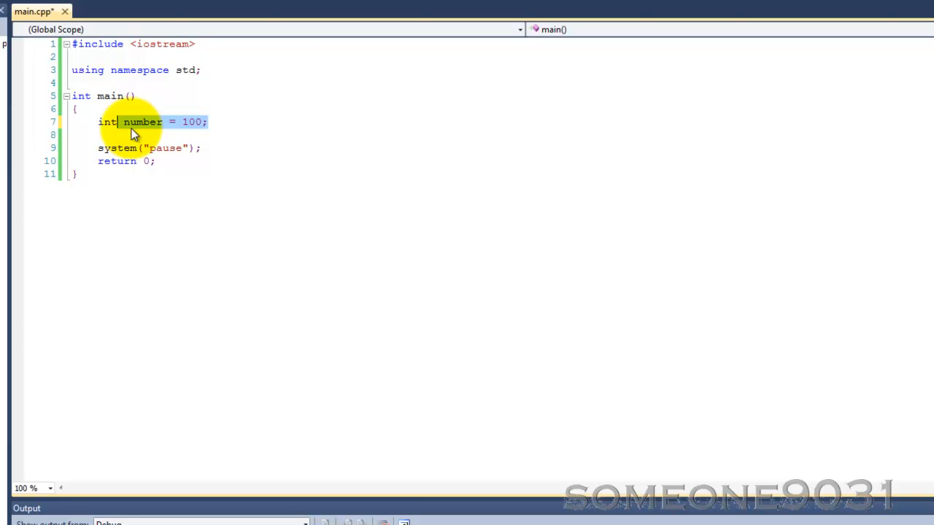
Replace it with int* pnumber = new int;.
text(int* pn)
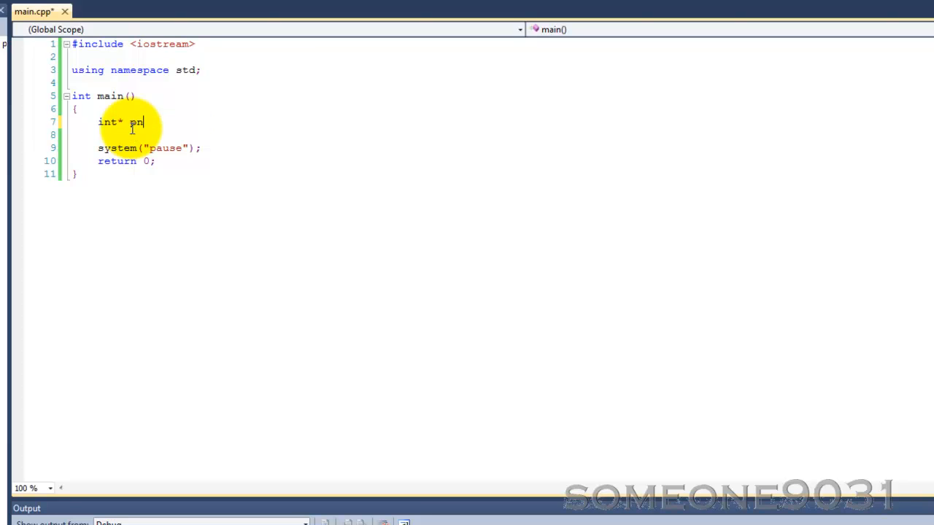
text(umber)
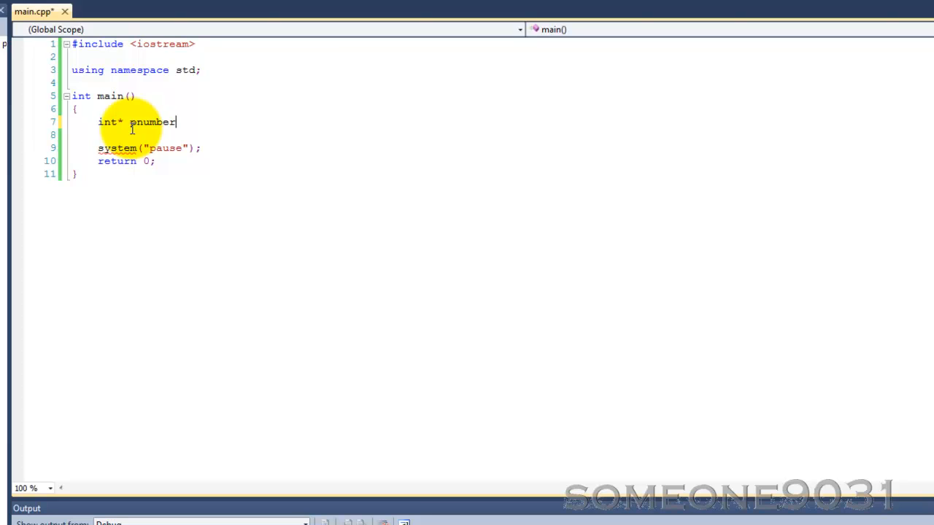
mouse_move(253, 119)
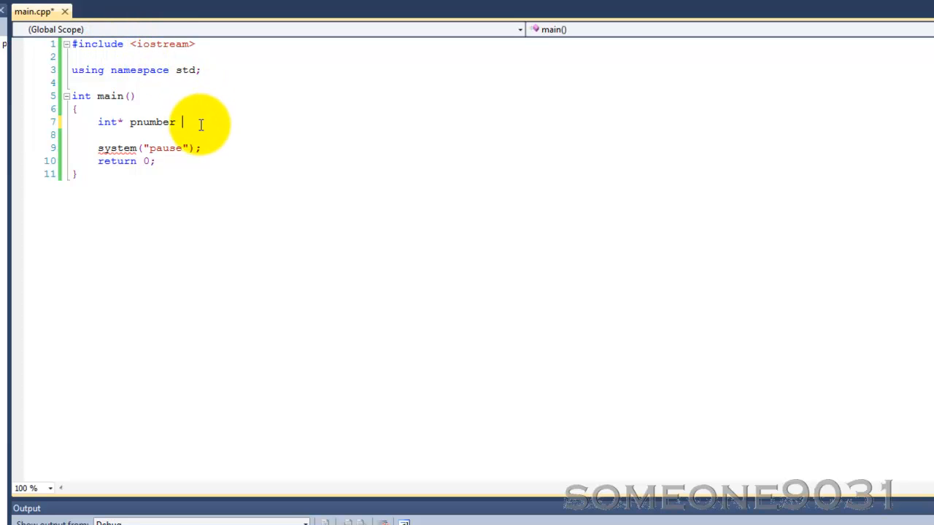
text(= new)
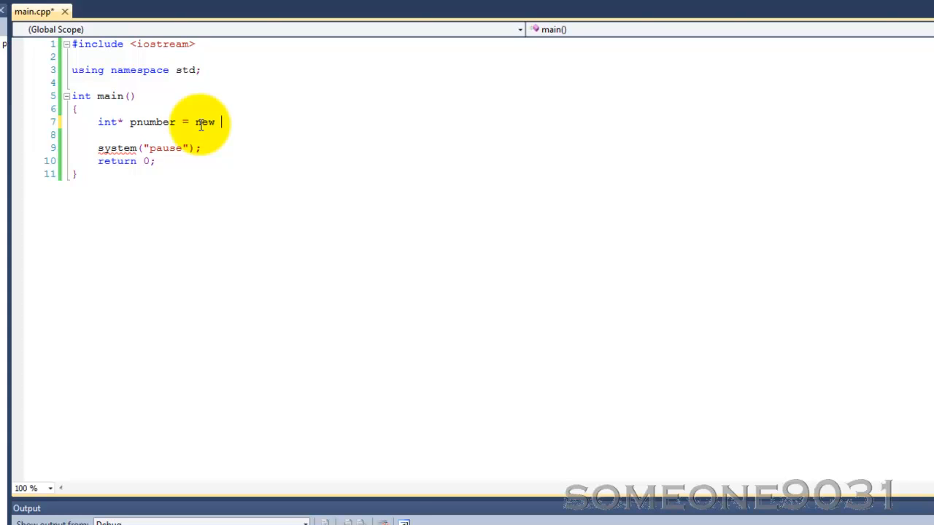
text(int;)
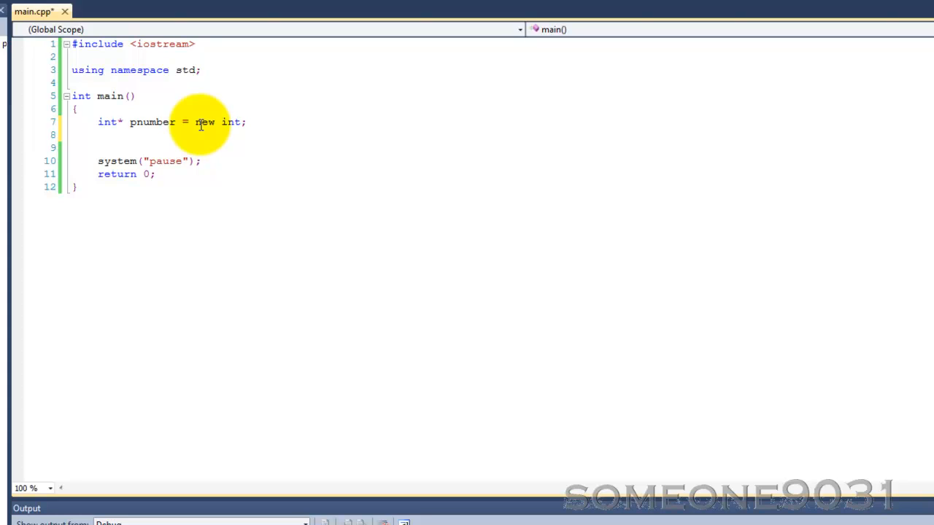
Below it, add *pnumber = 10; and cout << *pnumber << endl;.
text(*pnumber =)
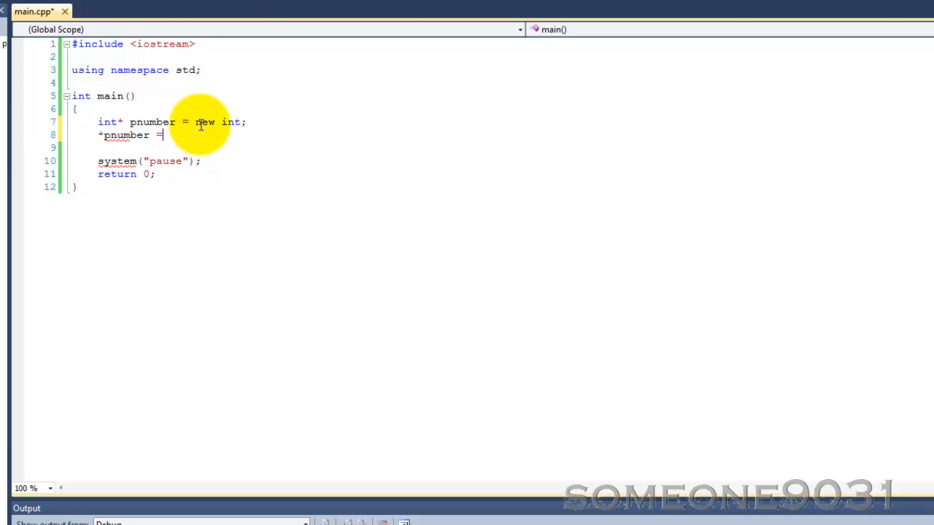
text(10;)
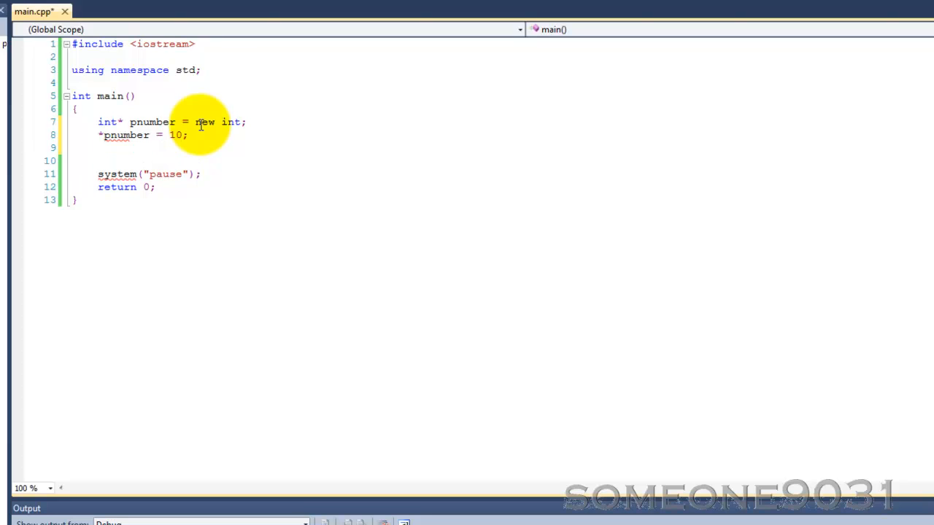
text(cout <)
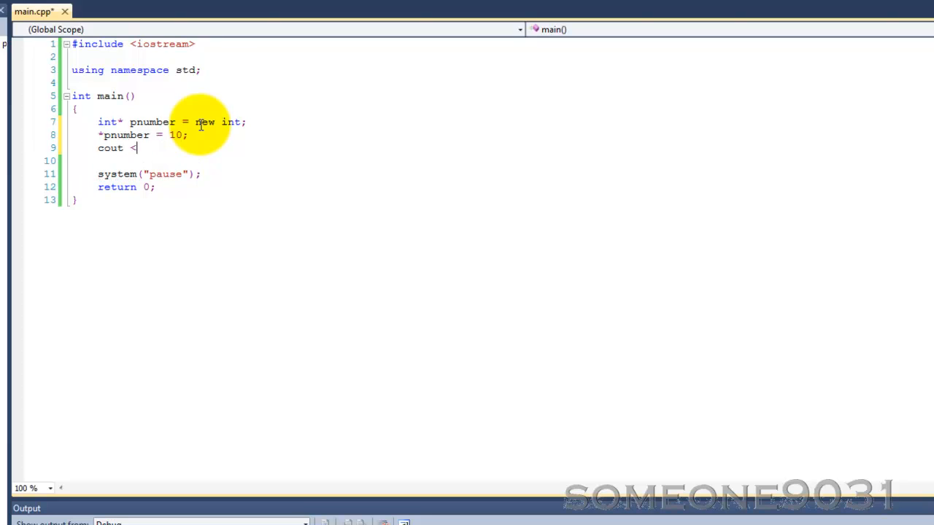
text(< *pnumber << endl)
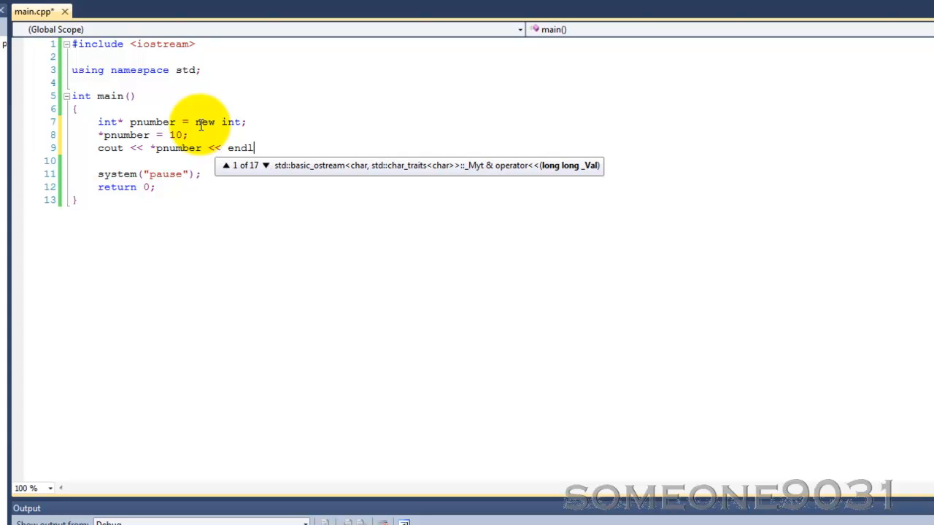
text(;)
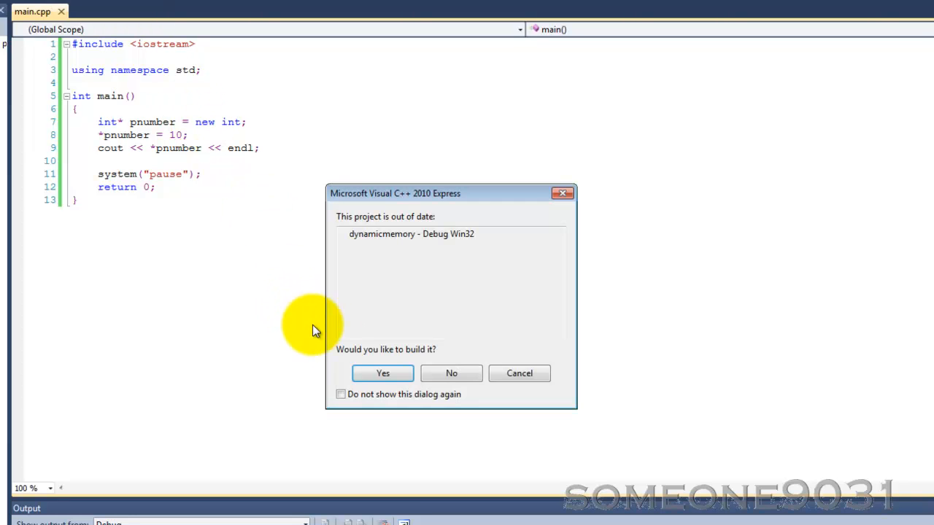
Build the out-of-date project, check the console shows 10, and close it.
click(382, 373)
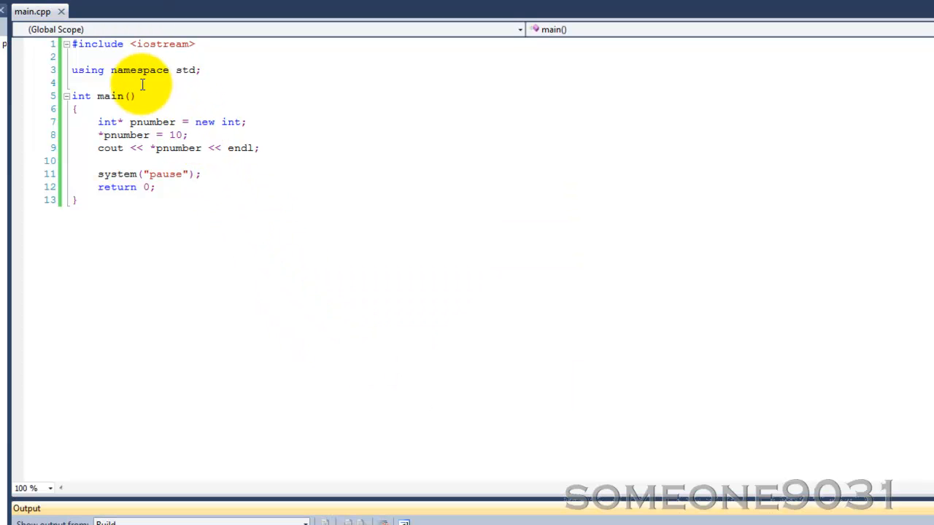
mouse_move(178, 55)
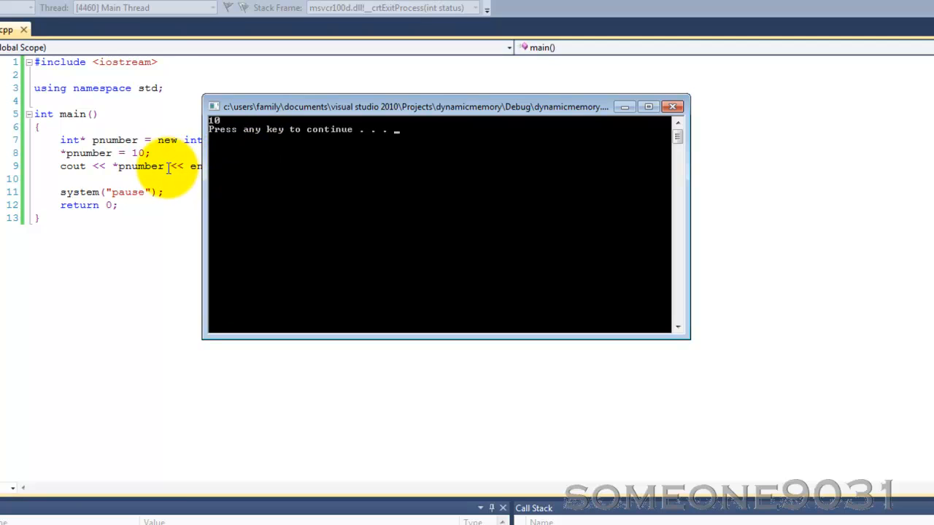
click(672, 106)
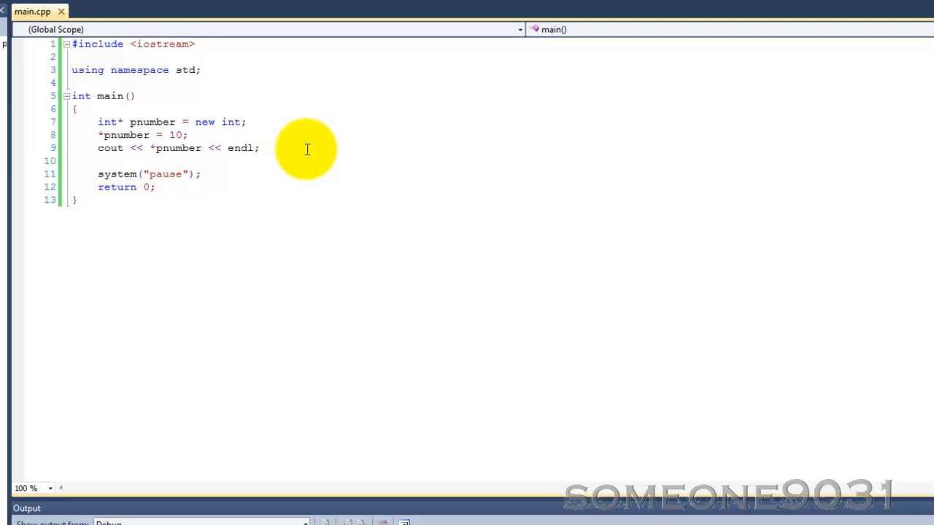
Add delete pnumber; on the line after the cout statement.
text(del)
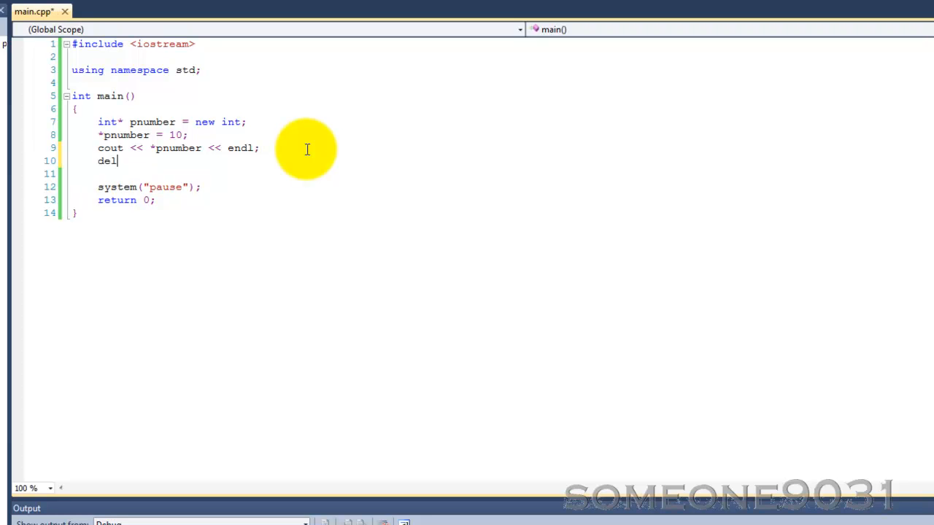
text(ete)
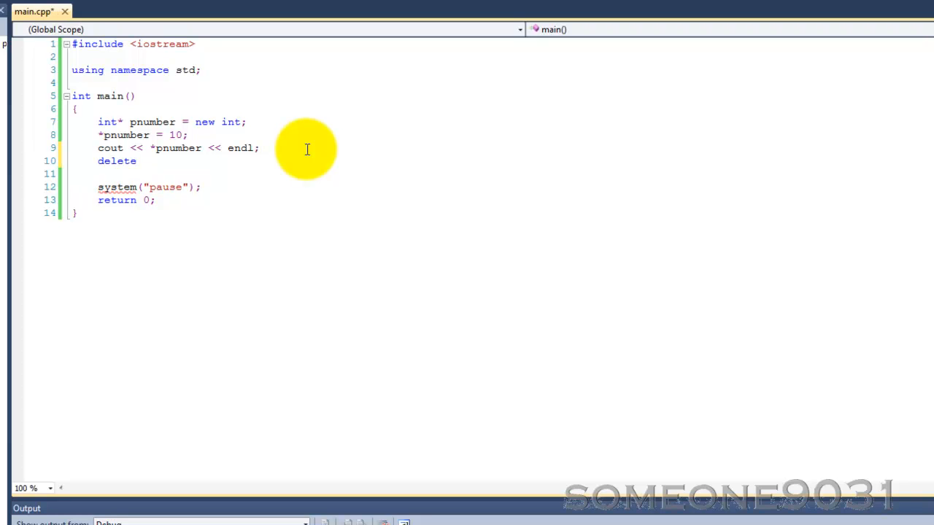
text(pnumb)
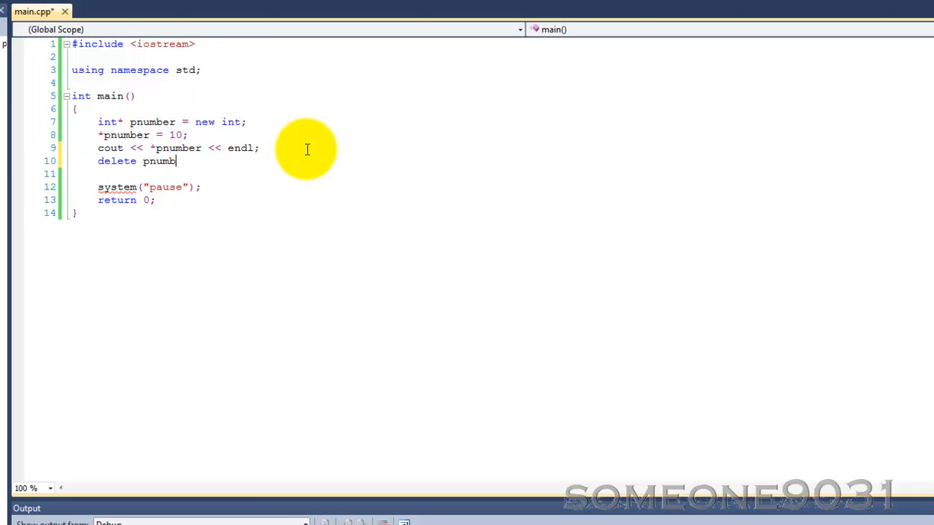
text(er;)
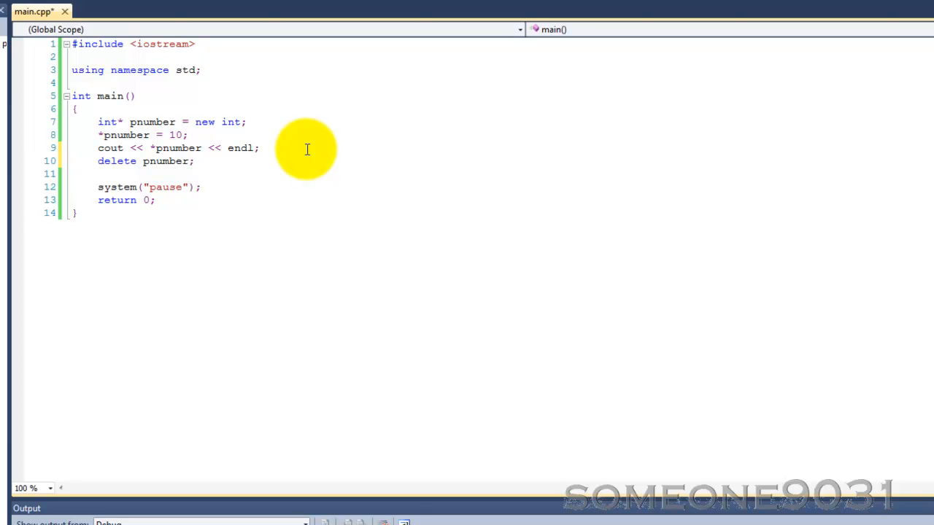
mouse_move(329, 148)
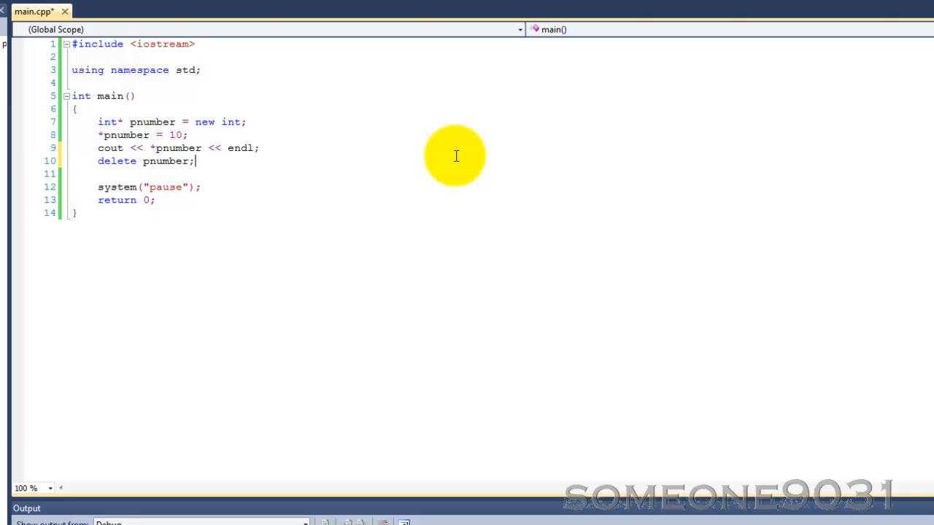
mouse_move(421, 150)
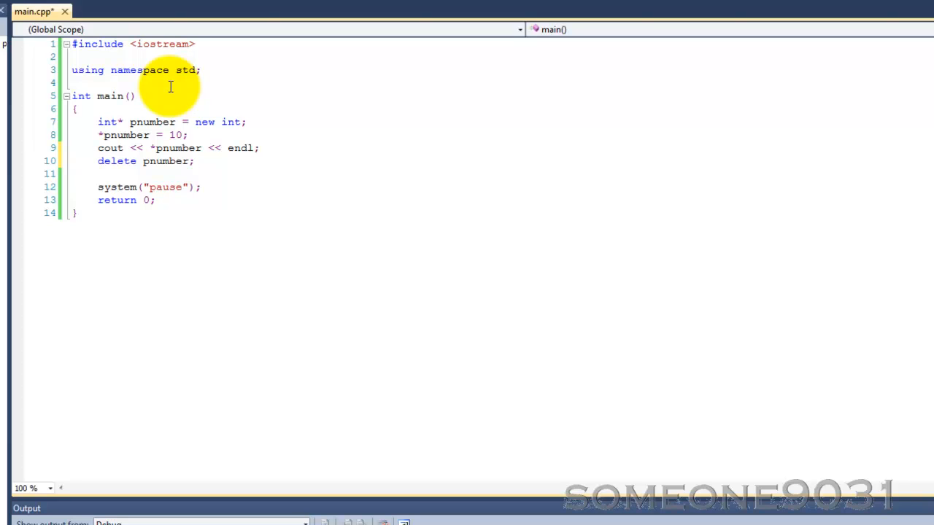
mouse_move(241, 128)
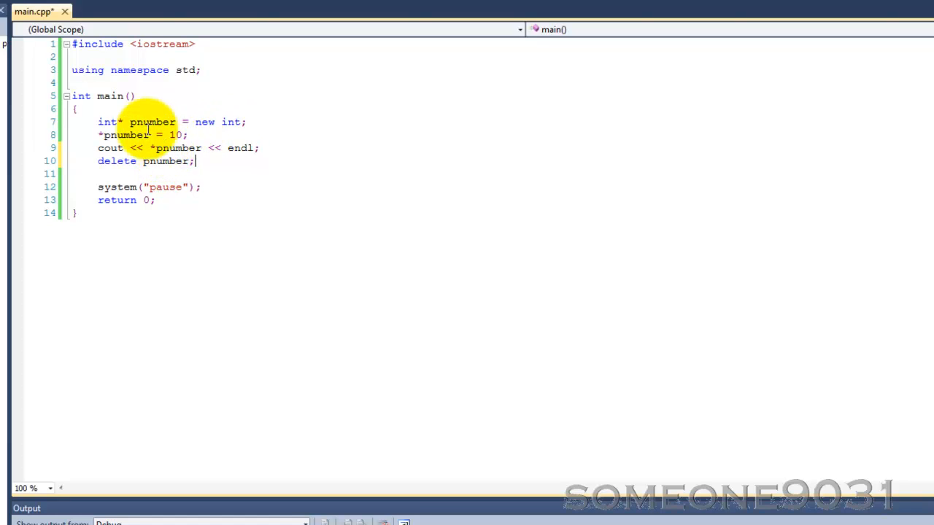
mouse_move(110, 95)
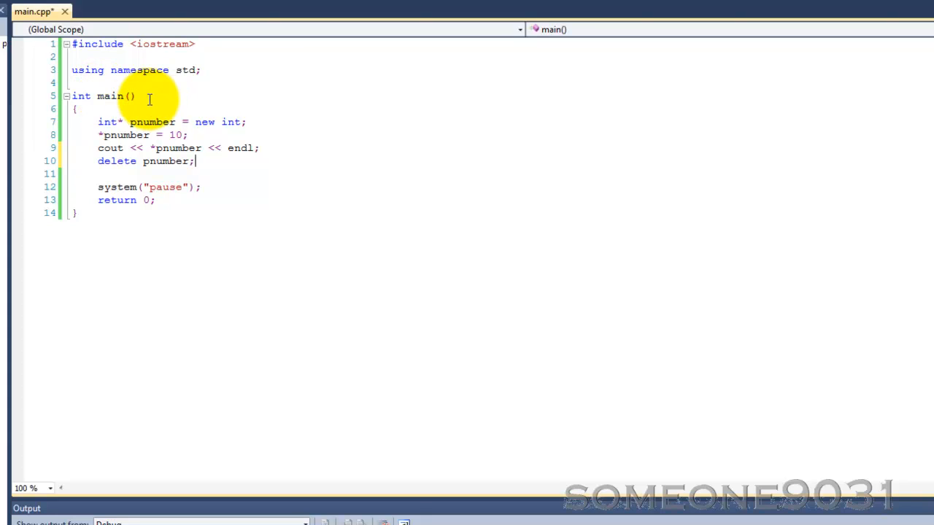
mouse_move(219, 93)
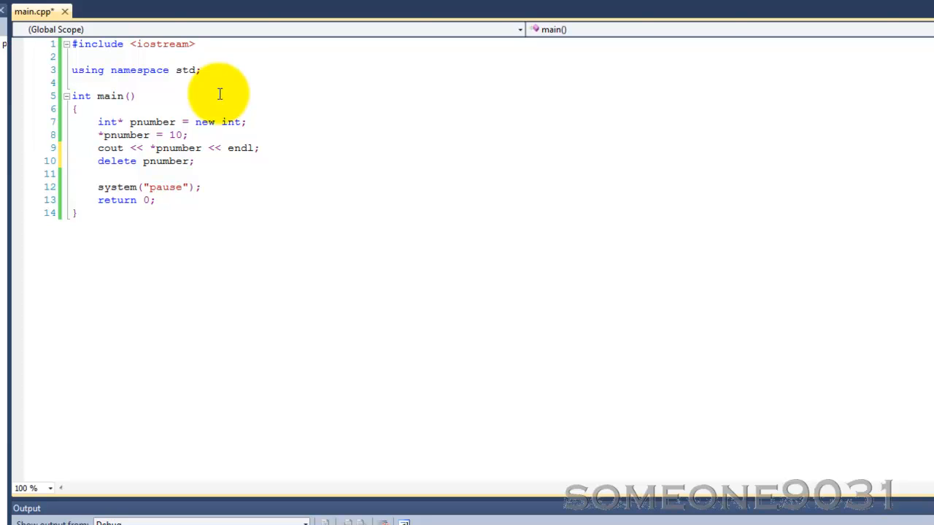
Select a line of main's code in main.cpp without changing anything.
click(195, 161)
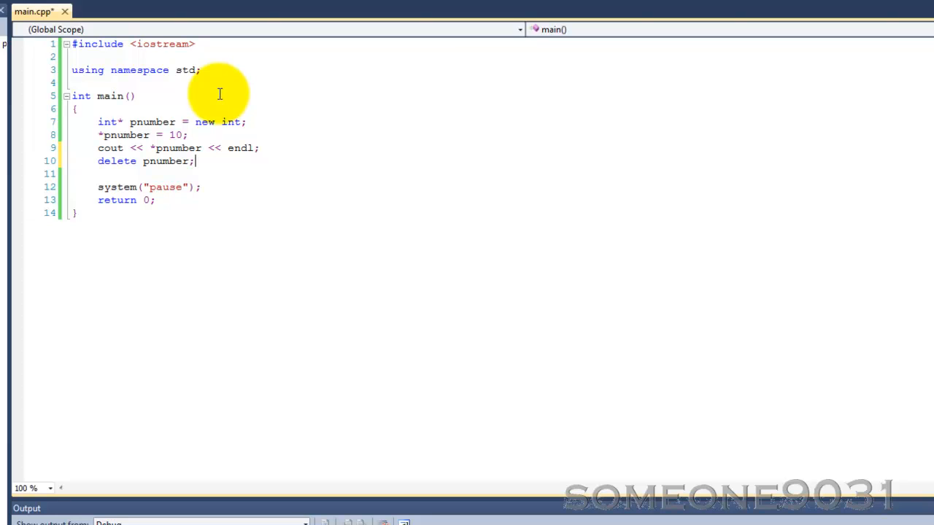
triple_click(146, 160)
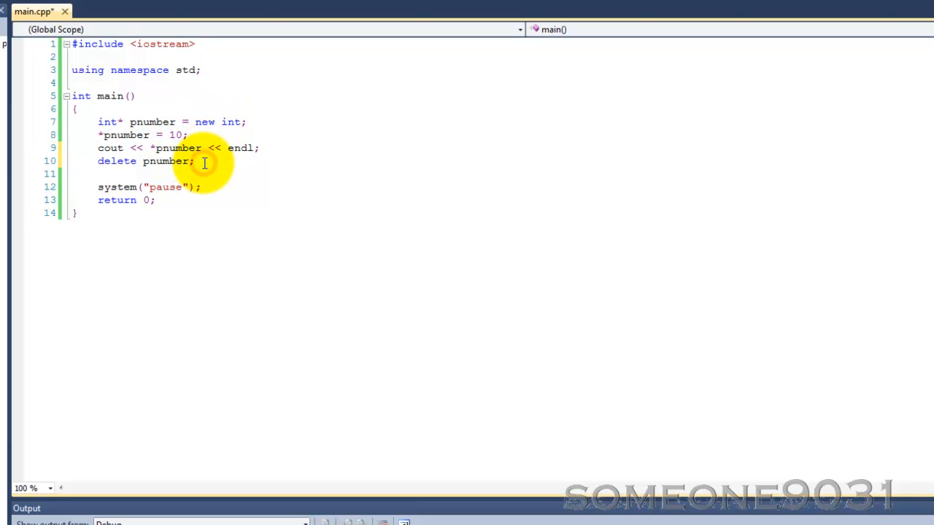
Reassign pnumber to a new int and store 2 in it.
text(p)
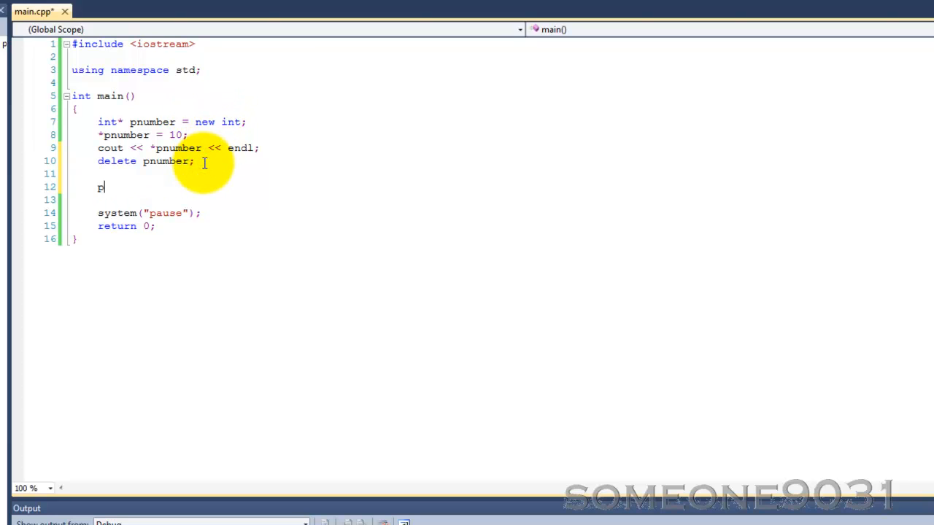
text(number =)
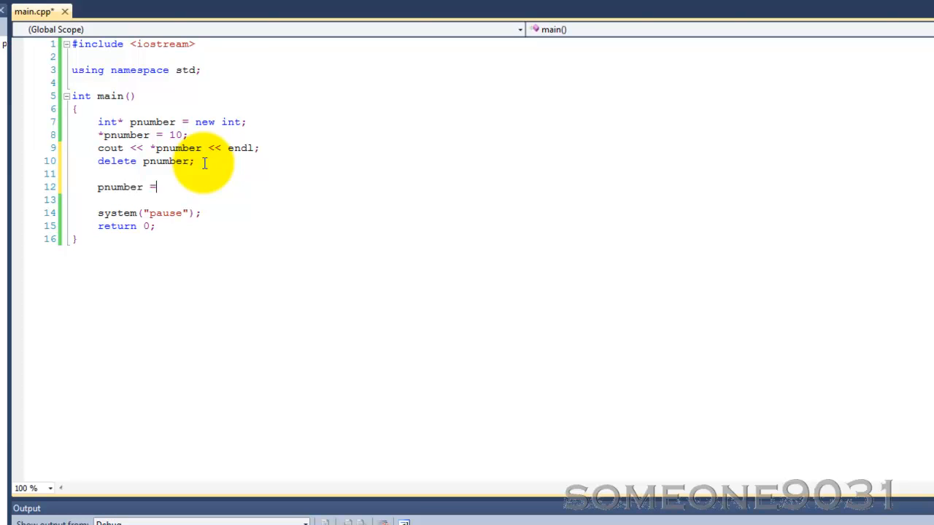
text(new int;)
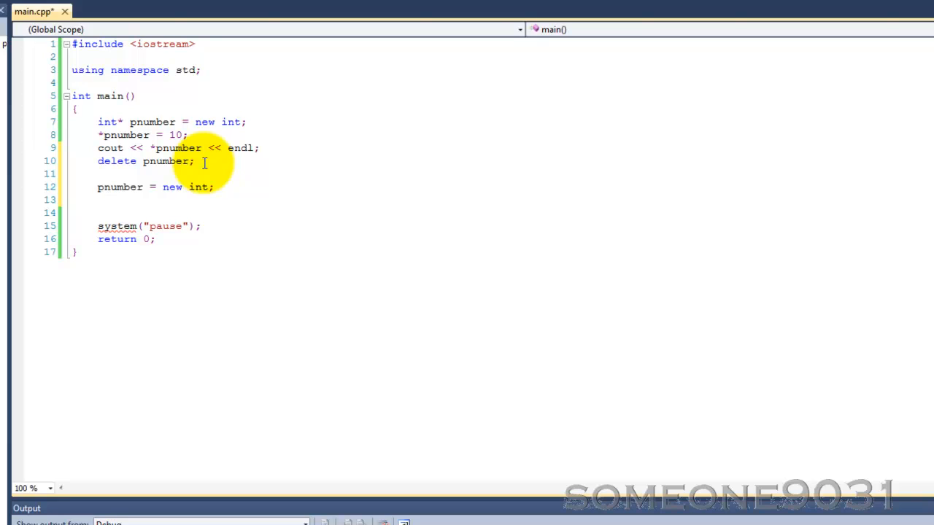
text(*pnumber)
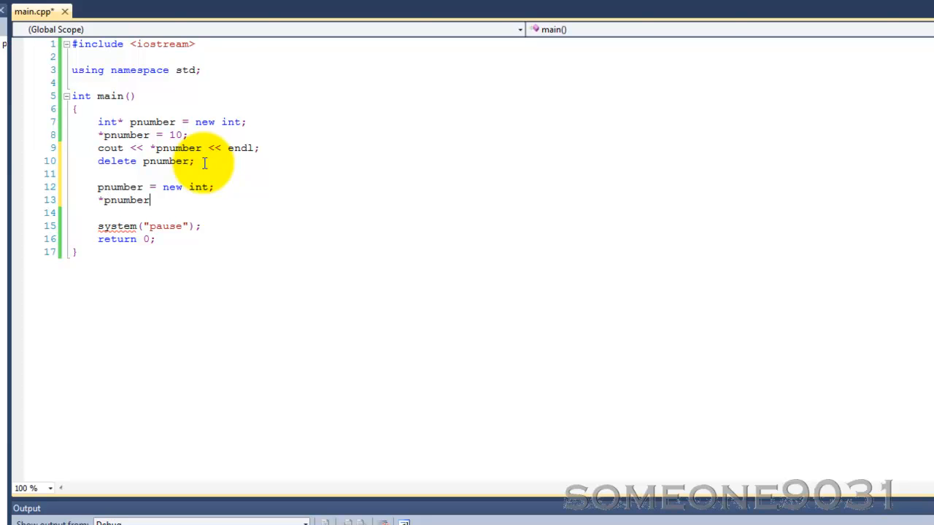
text(= 2;)
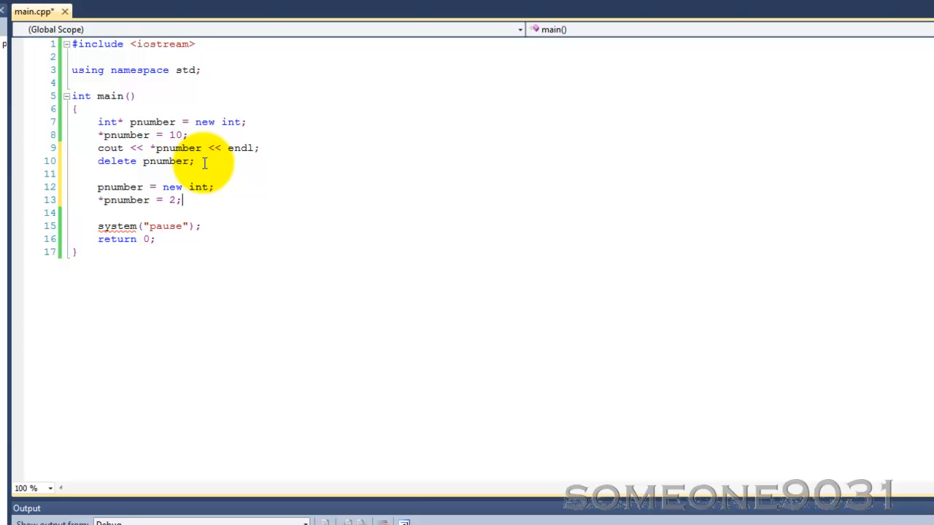
Print *pnumber with cout and delete pnumber again.
text(cout <<)
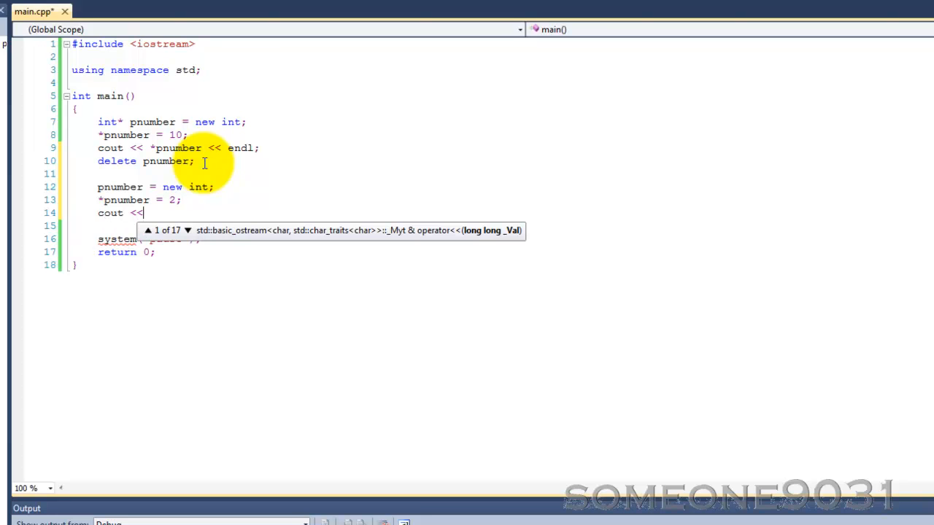
text(*pnumber << endl;)
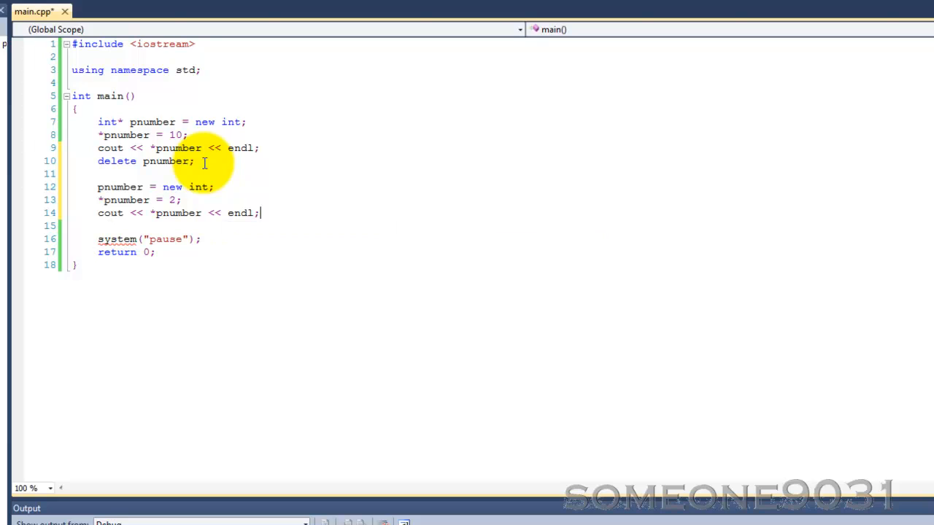
text(dele)
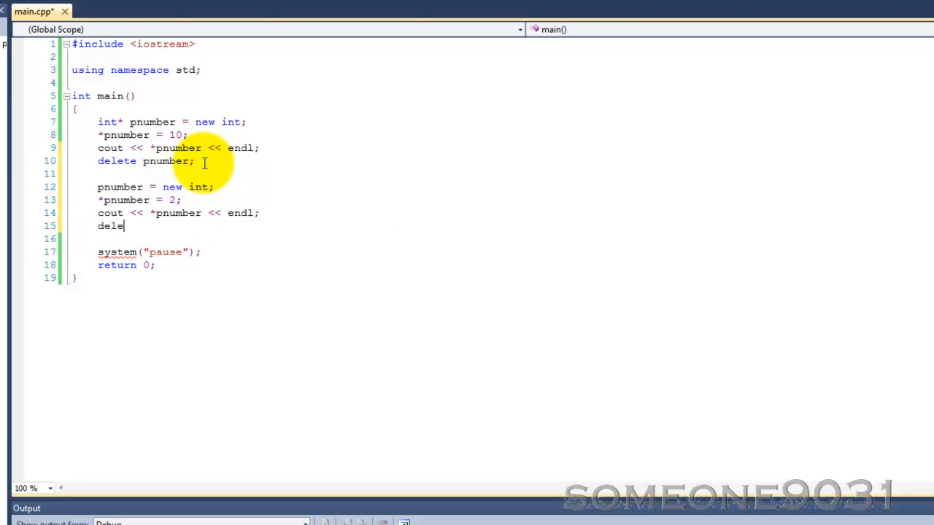
text(te pnum)
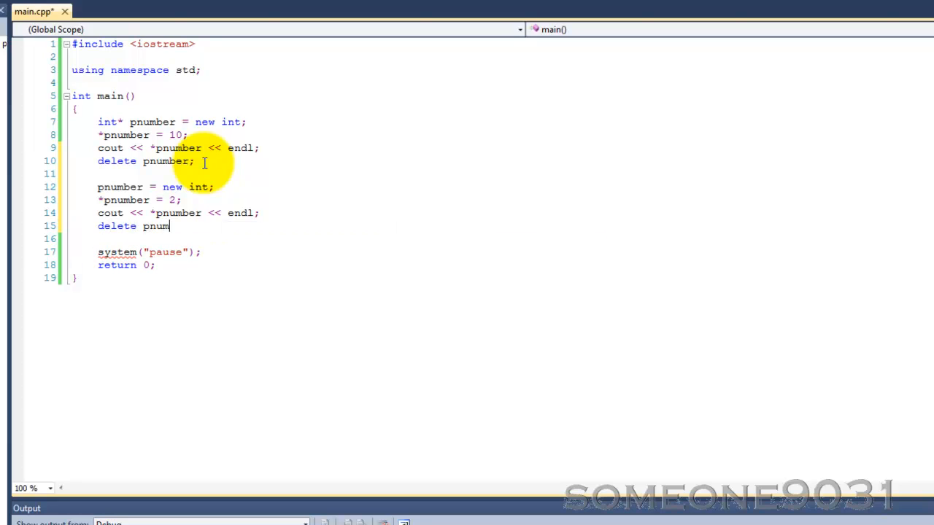
text(ber;)
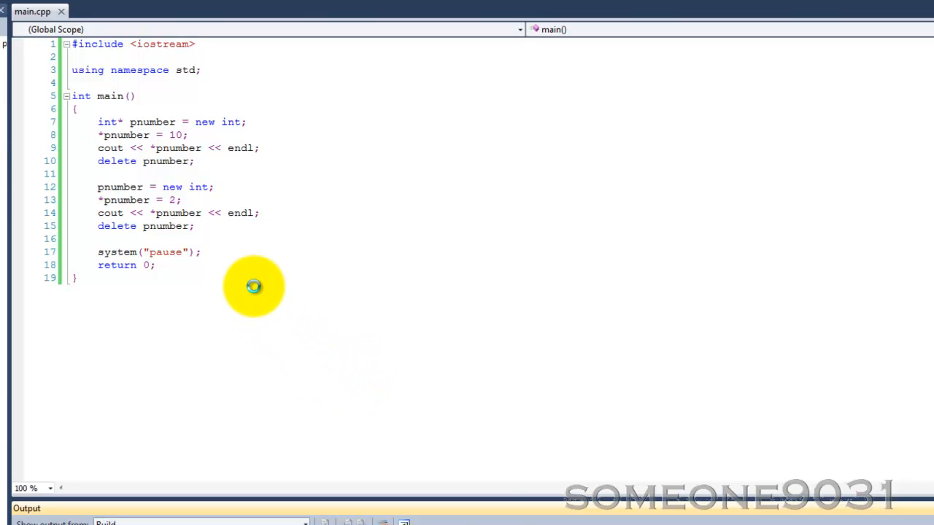
Run the program with F5 to see the console print 10 and then 2.
key(F5)
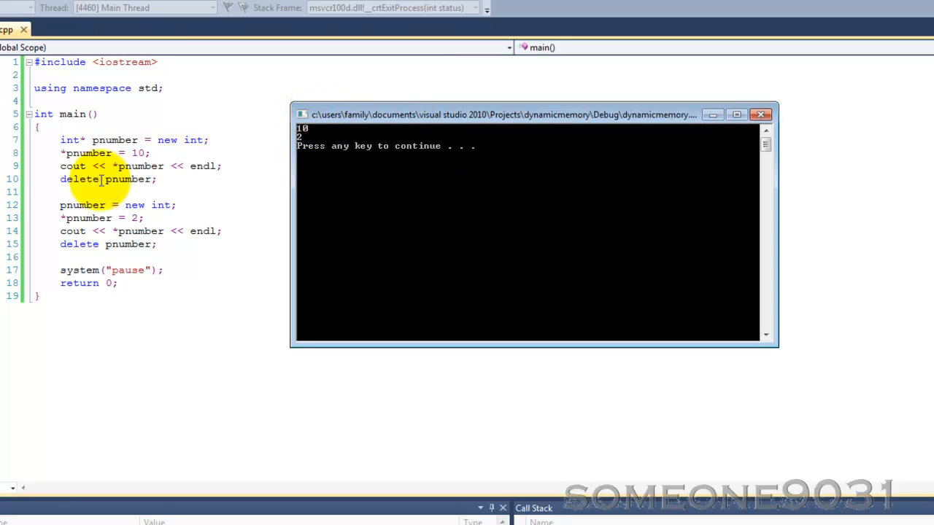
mouse_move(106, 139)
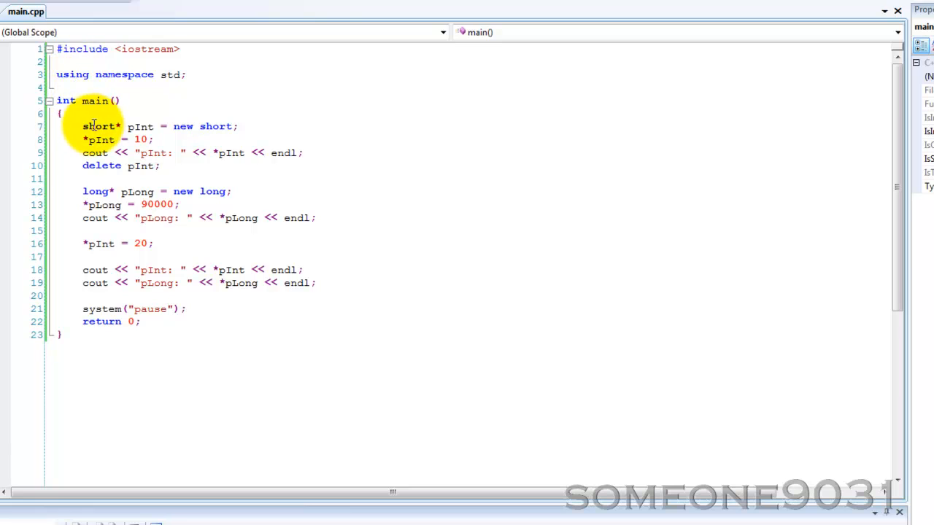
Show the stray-pointer code, highlight delete pInt; and enter pLong's value 90000.
double_click(100, 126)
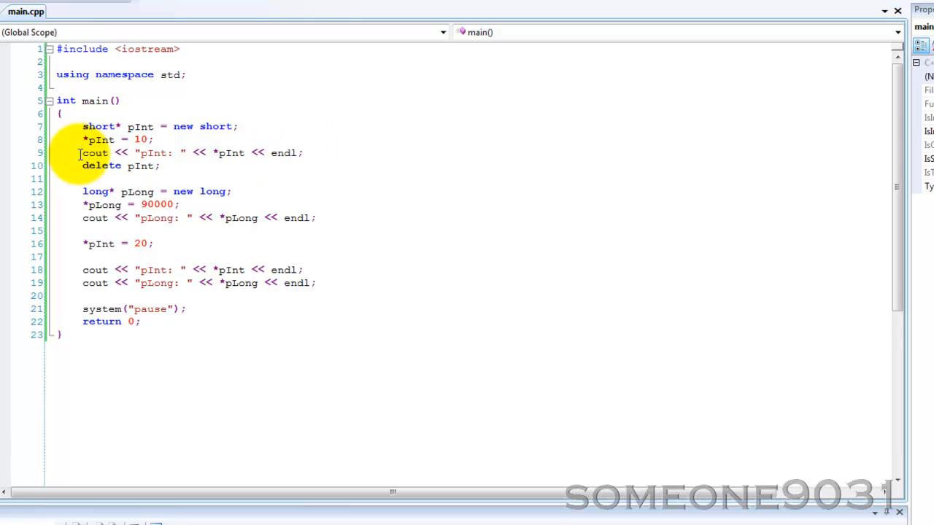
drag(83, 166, 160, 165)
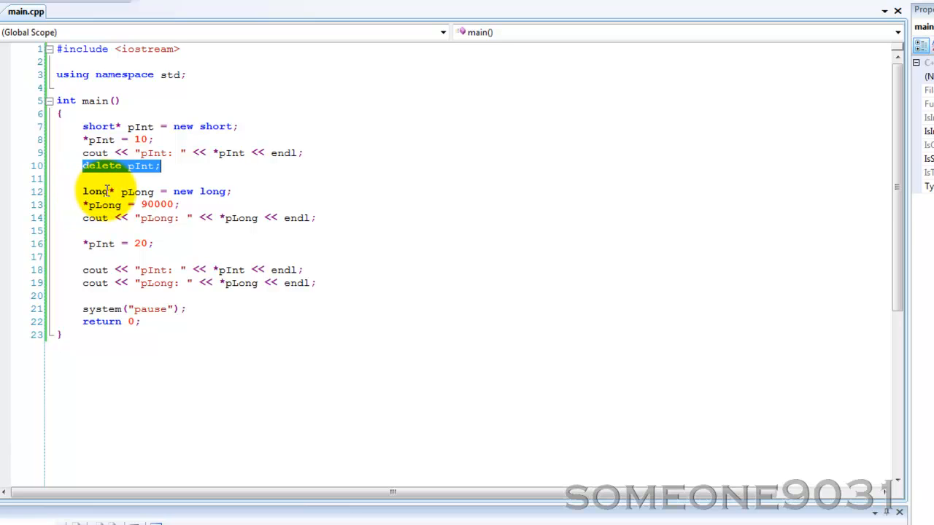
mouse_move(137, 191)
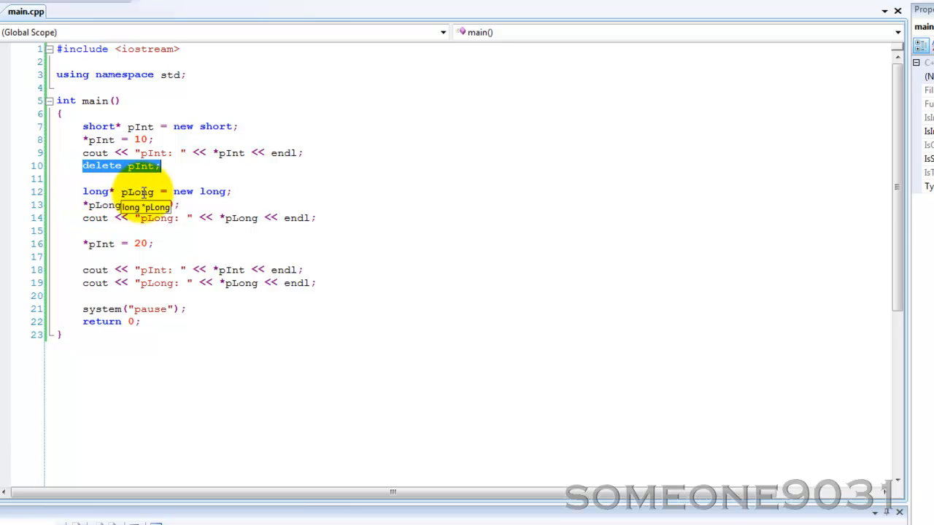
text(90000)
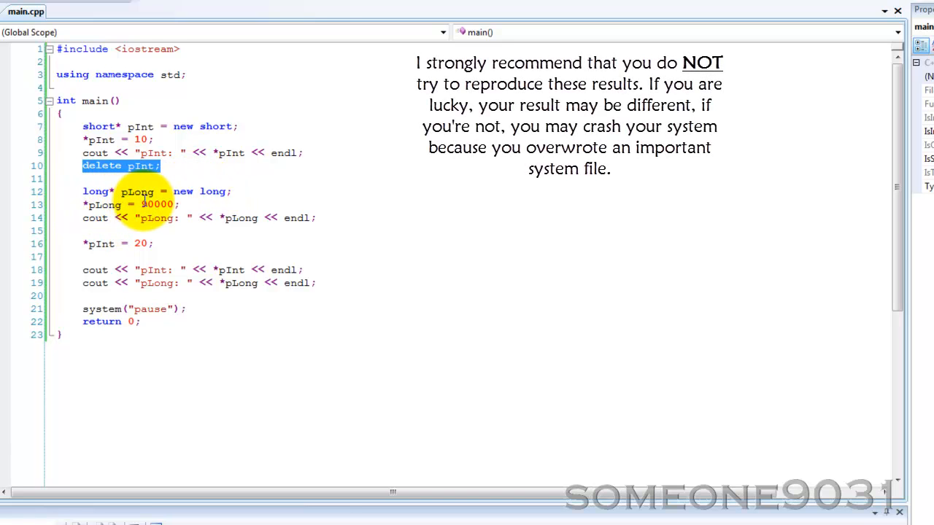
mouse_move(391, 236)
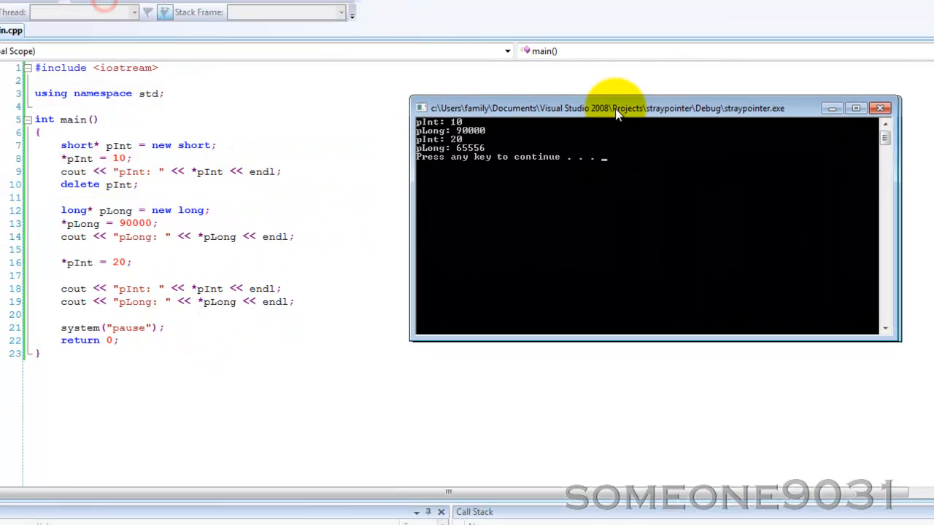
Move the console beside the code to compare pLong's 90000 with the corrupted 65556.
drag(615, 108, 559, 107)
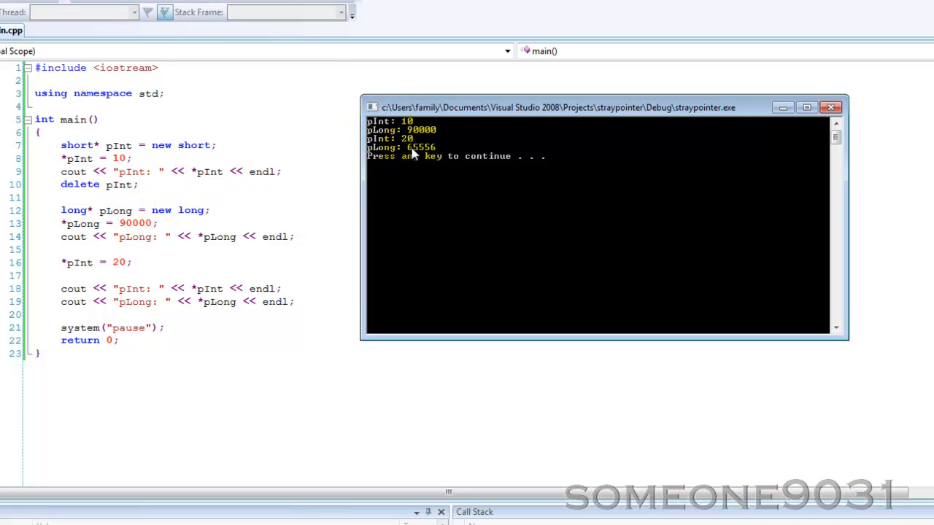
mouse_move(427, 155)
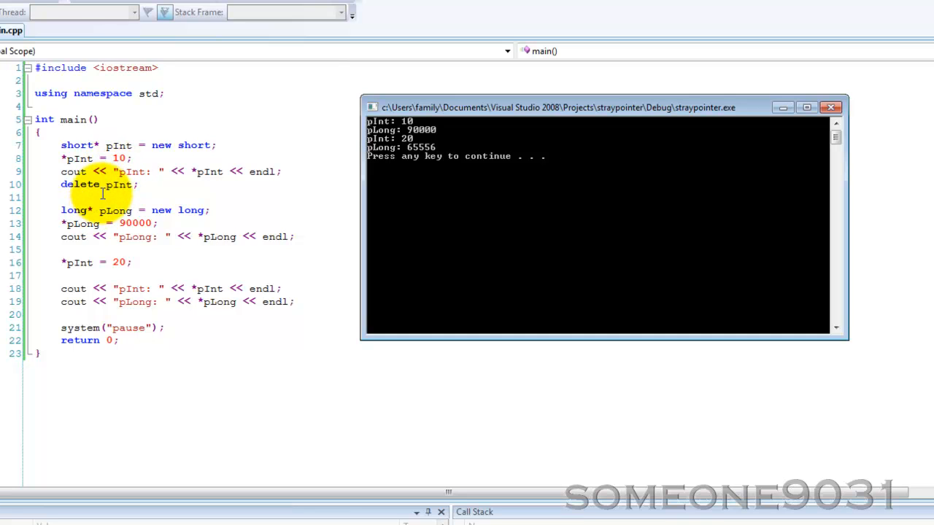
mouse_move(118, 184)
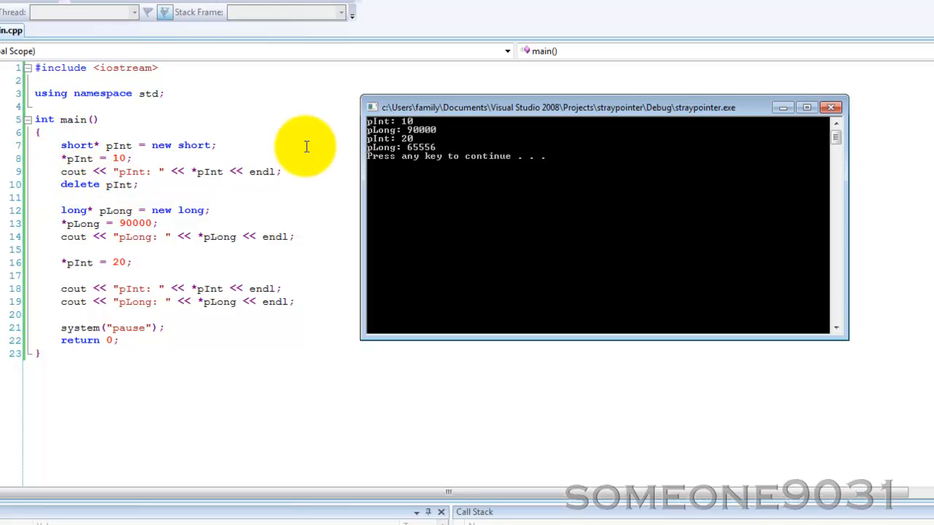
mouse_move(117, 210)
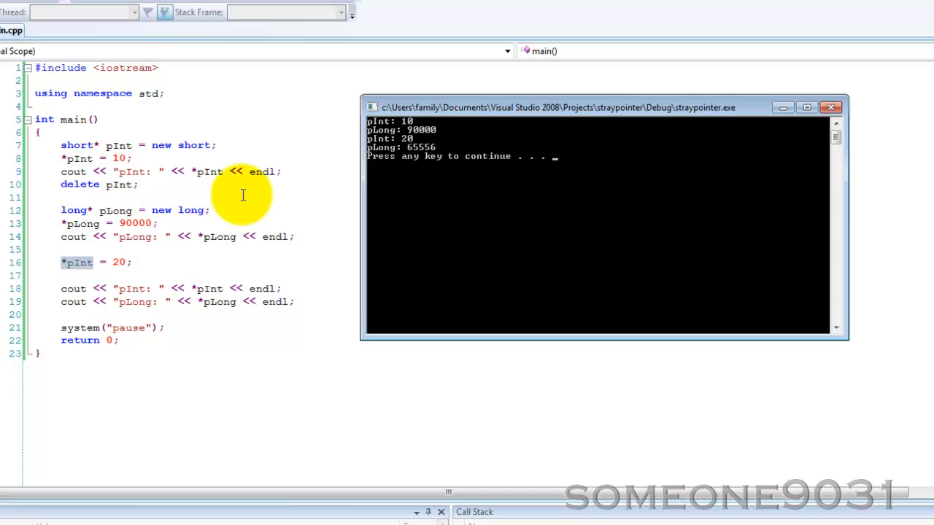
mouse_move(178, 177)
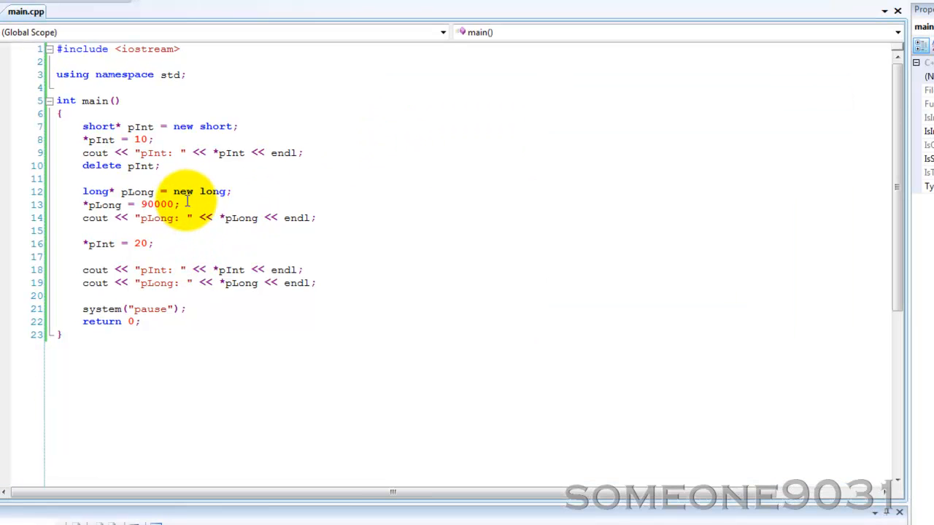
mouse_move(165, 165)
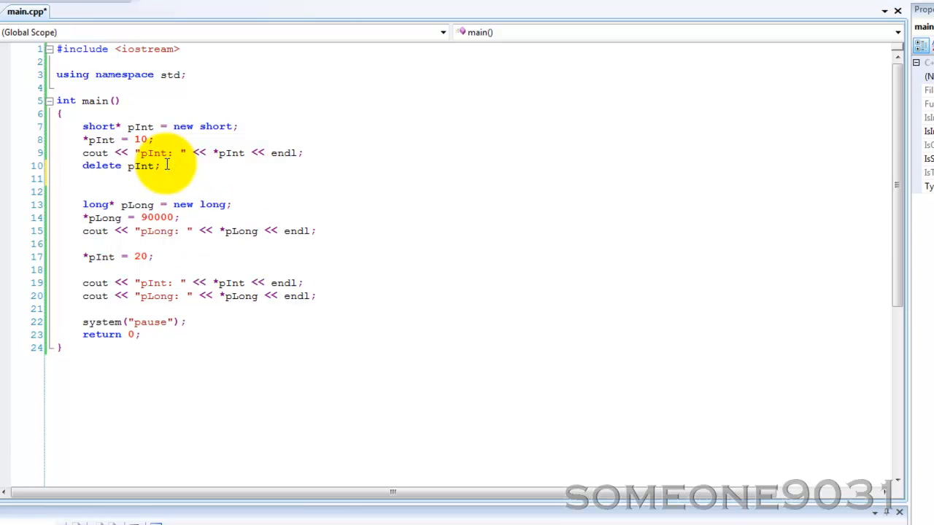
Add pInt = 0; right after delete pInt and clear the stray selection.
text(pInt)
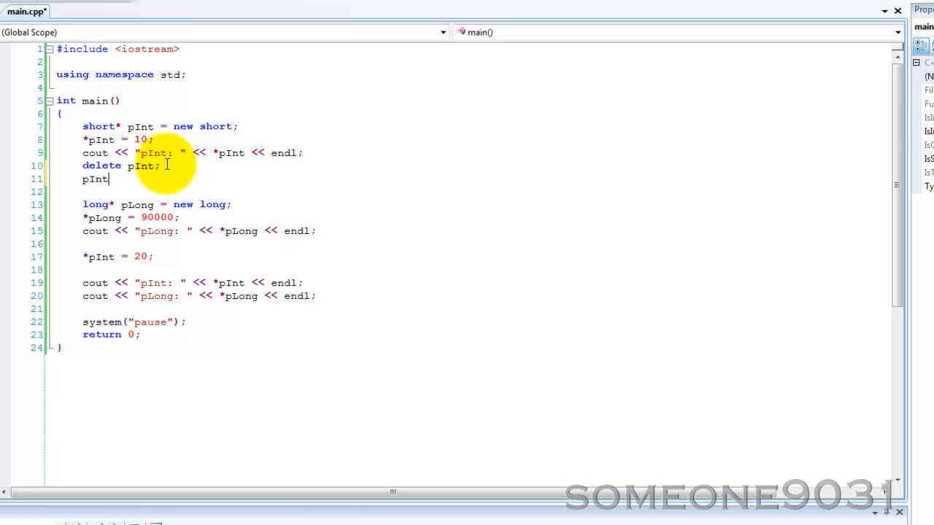
text(=)
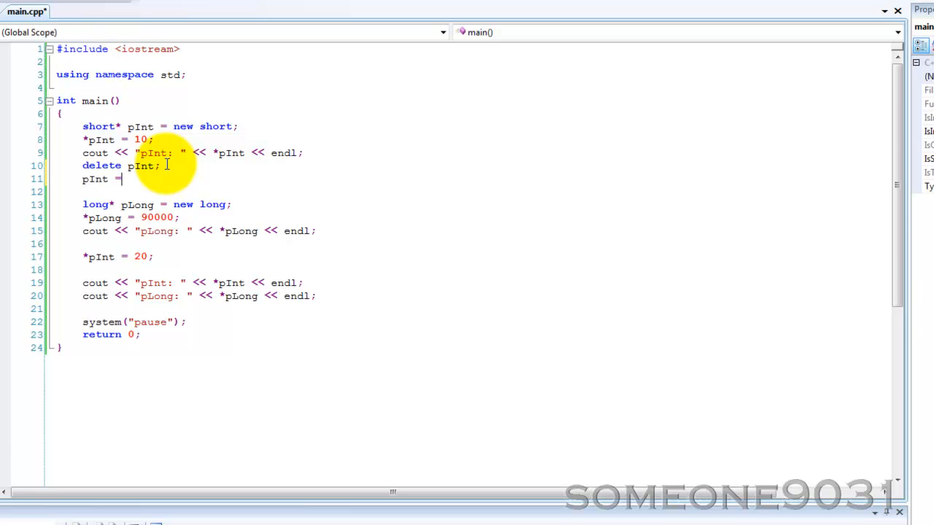
text(0;)
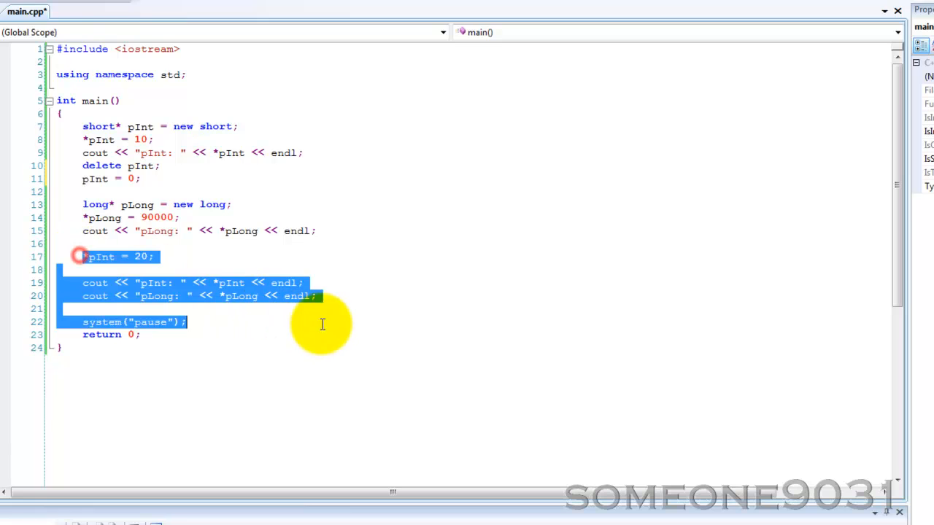
click(291, 252)
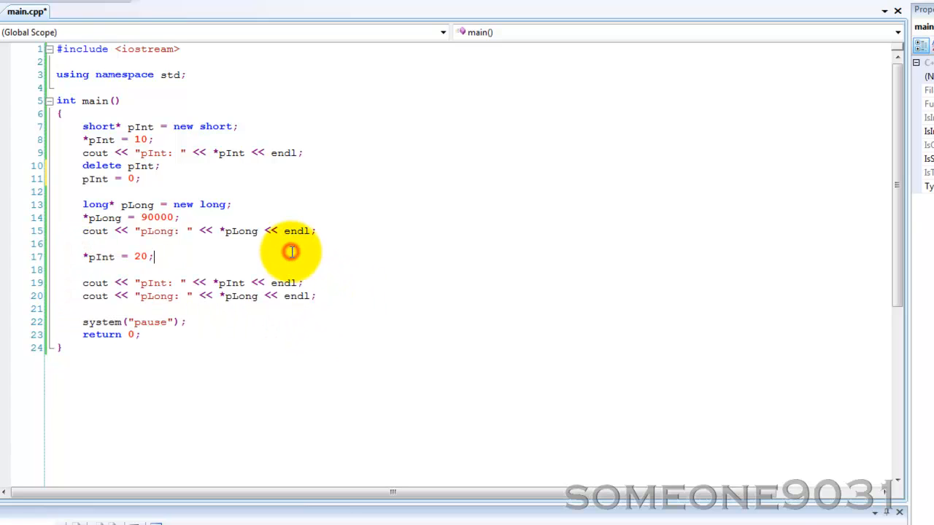
mouse_move(82, 179)
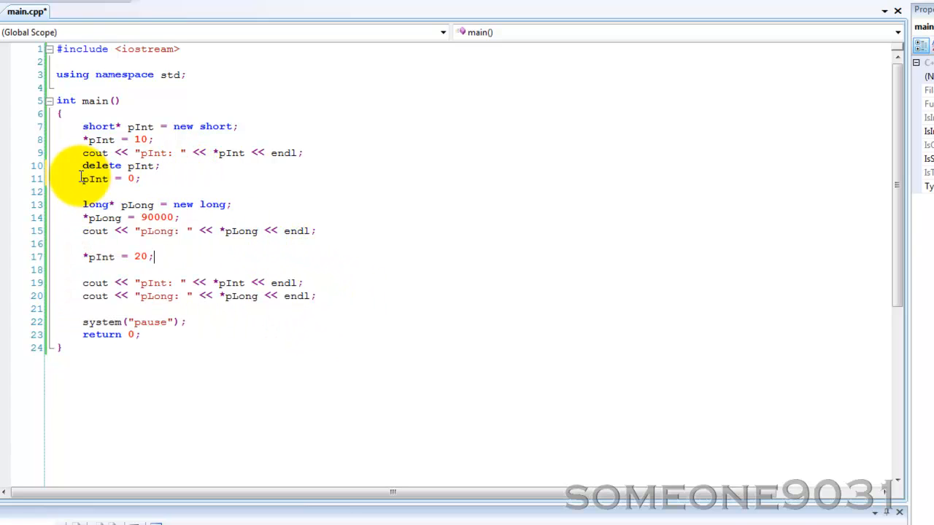